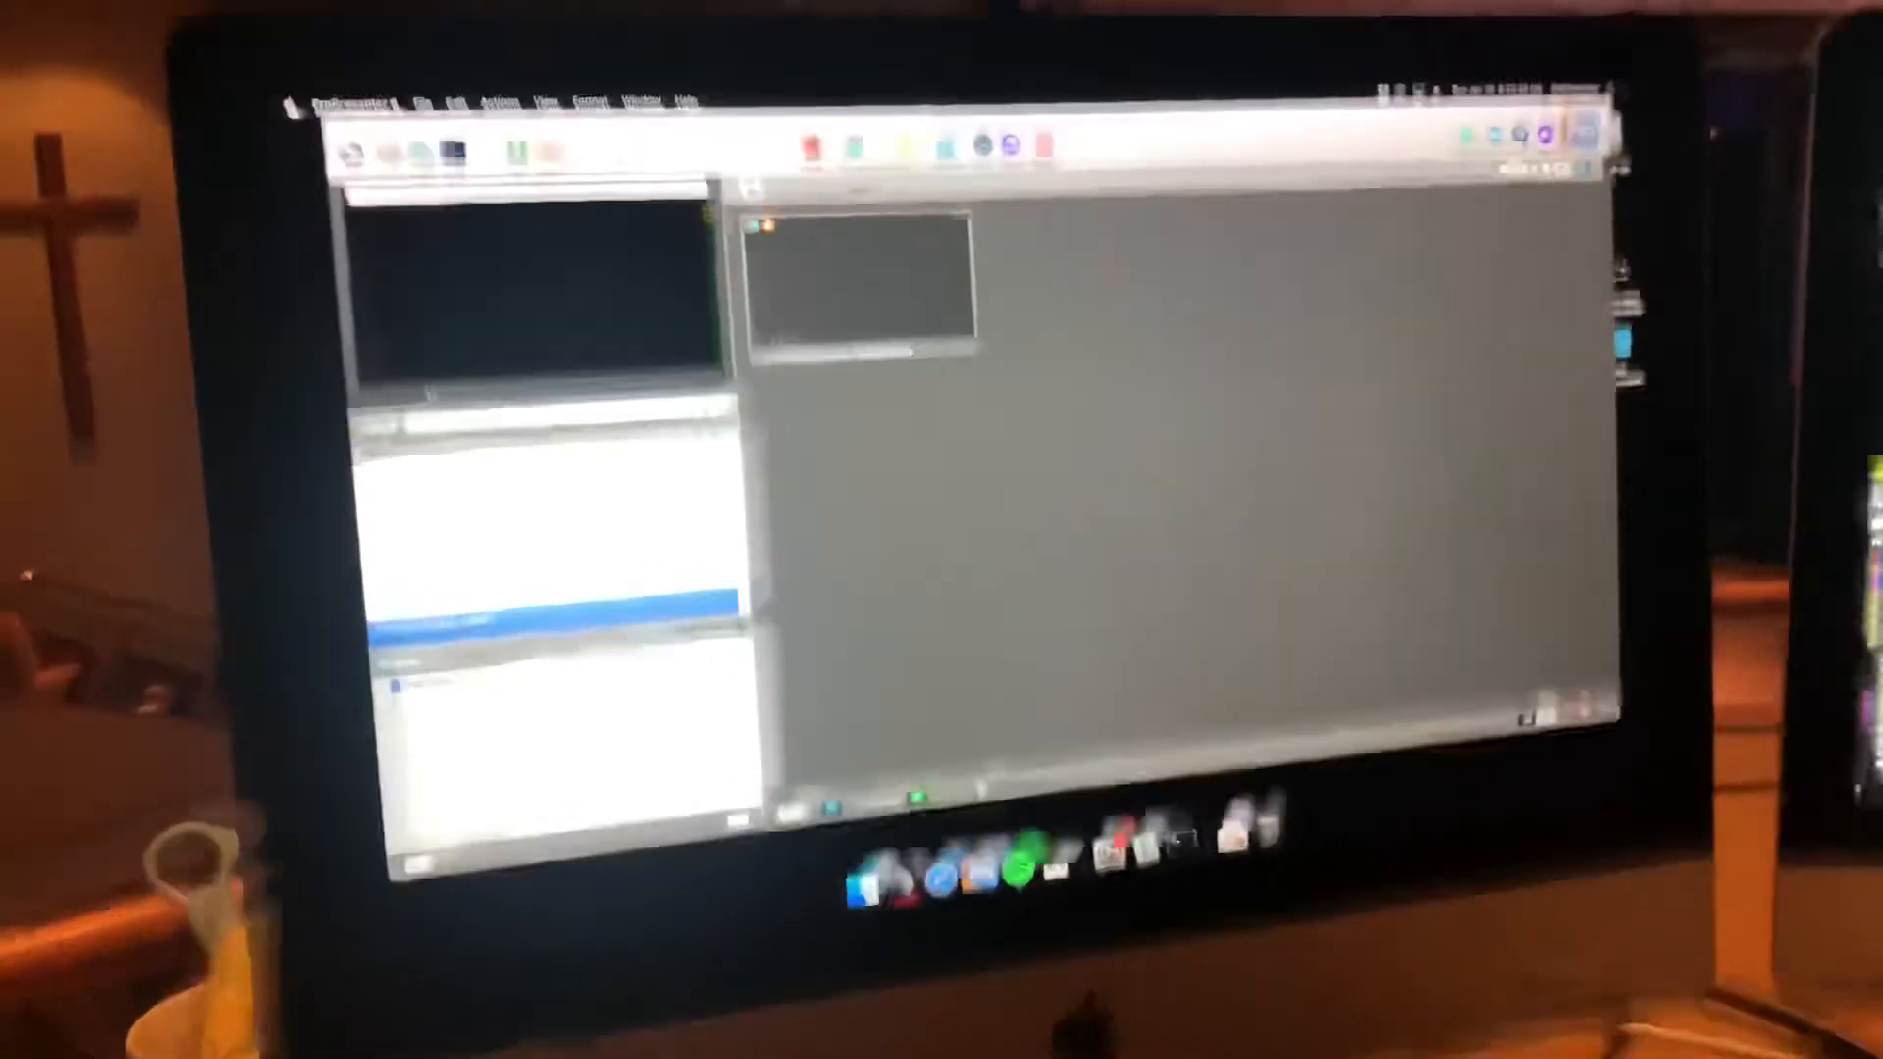
Step: Open Preferences from the ProPresenter 6 application menu
left_click(775, 107)
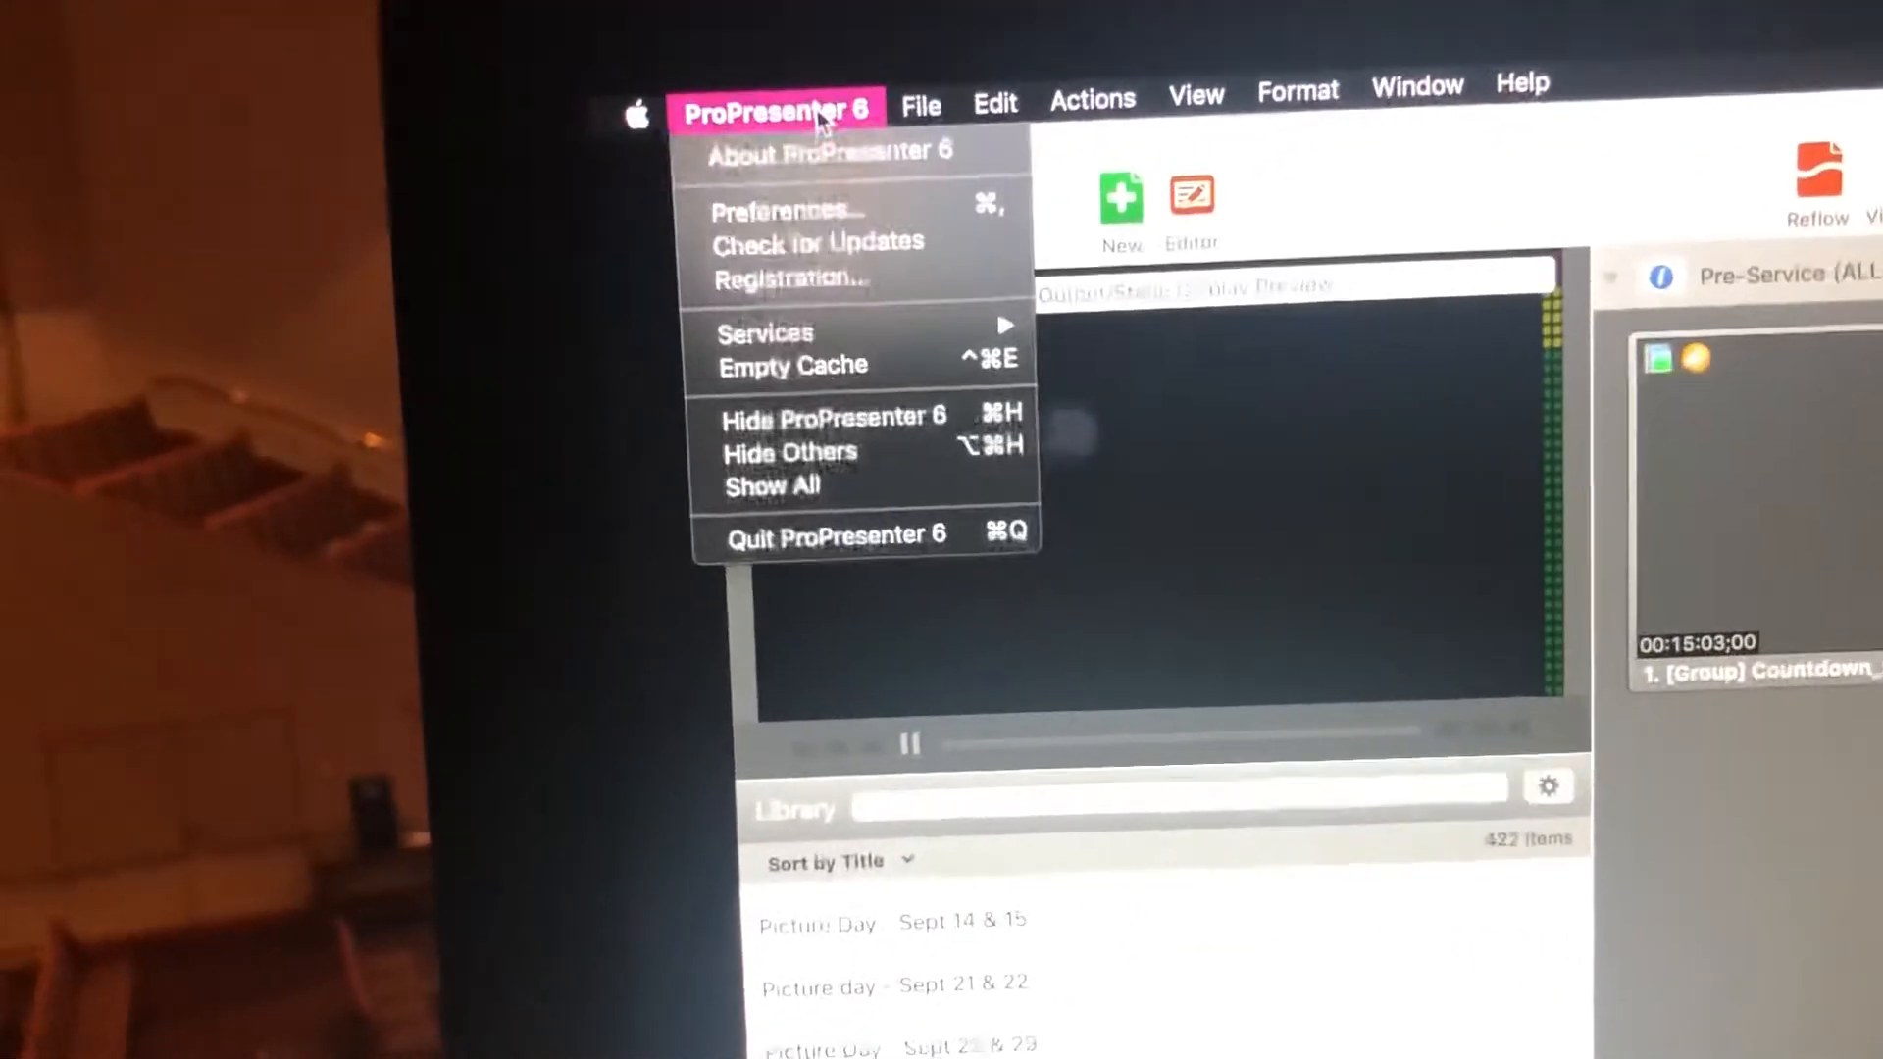
left_click(782, 210)
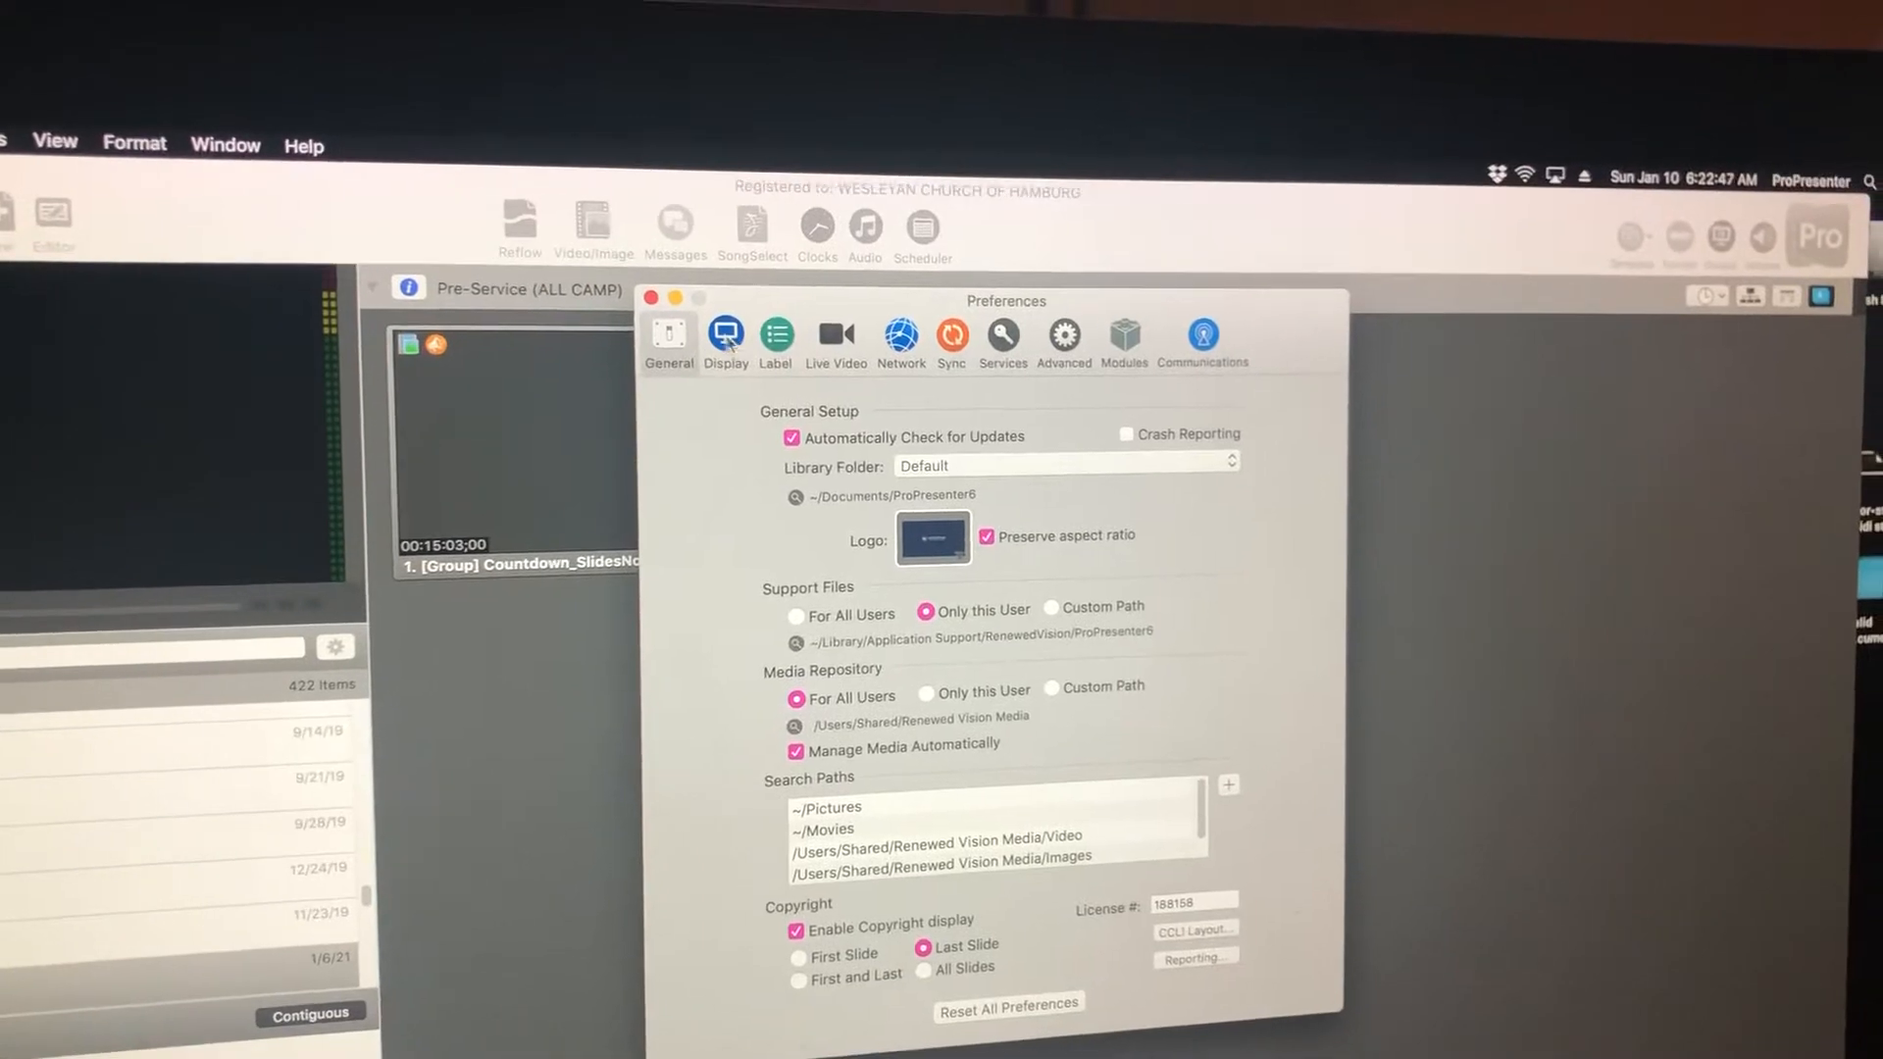
Step: Switch to the Display preferences tab to swap the assigned output screens
left_click(725, 337)
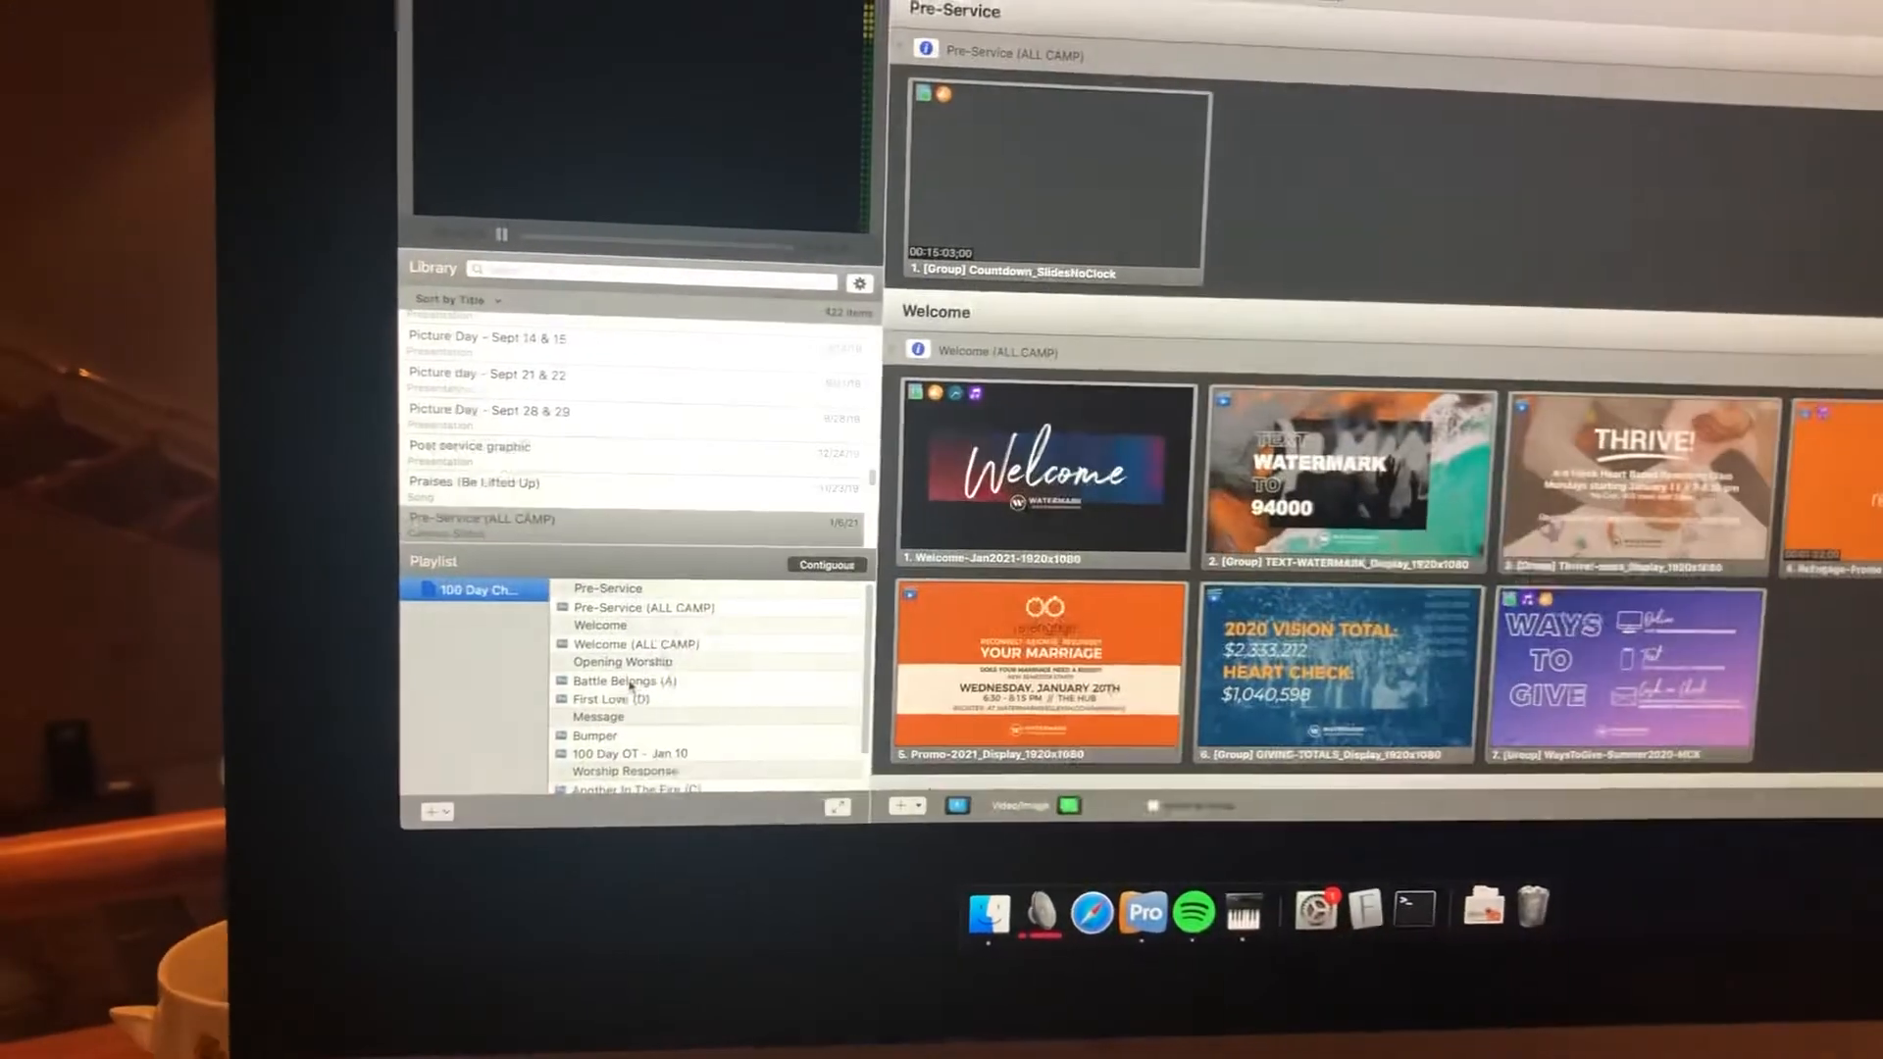
Step: Put the Welcome (ALL CAMP) graphic live, then fire Battle Belongs' Verse 1 lower third
left_click(624, 681)
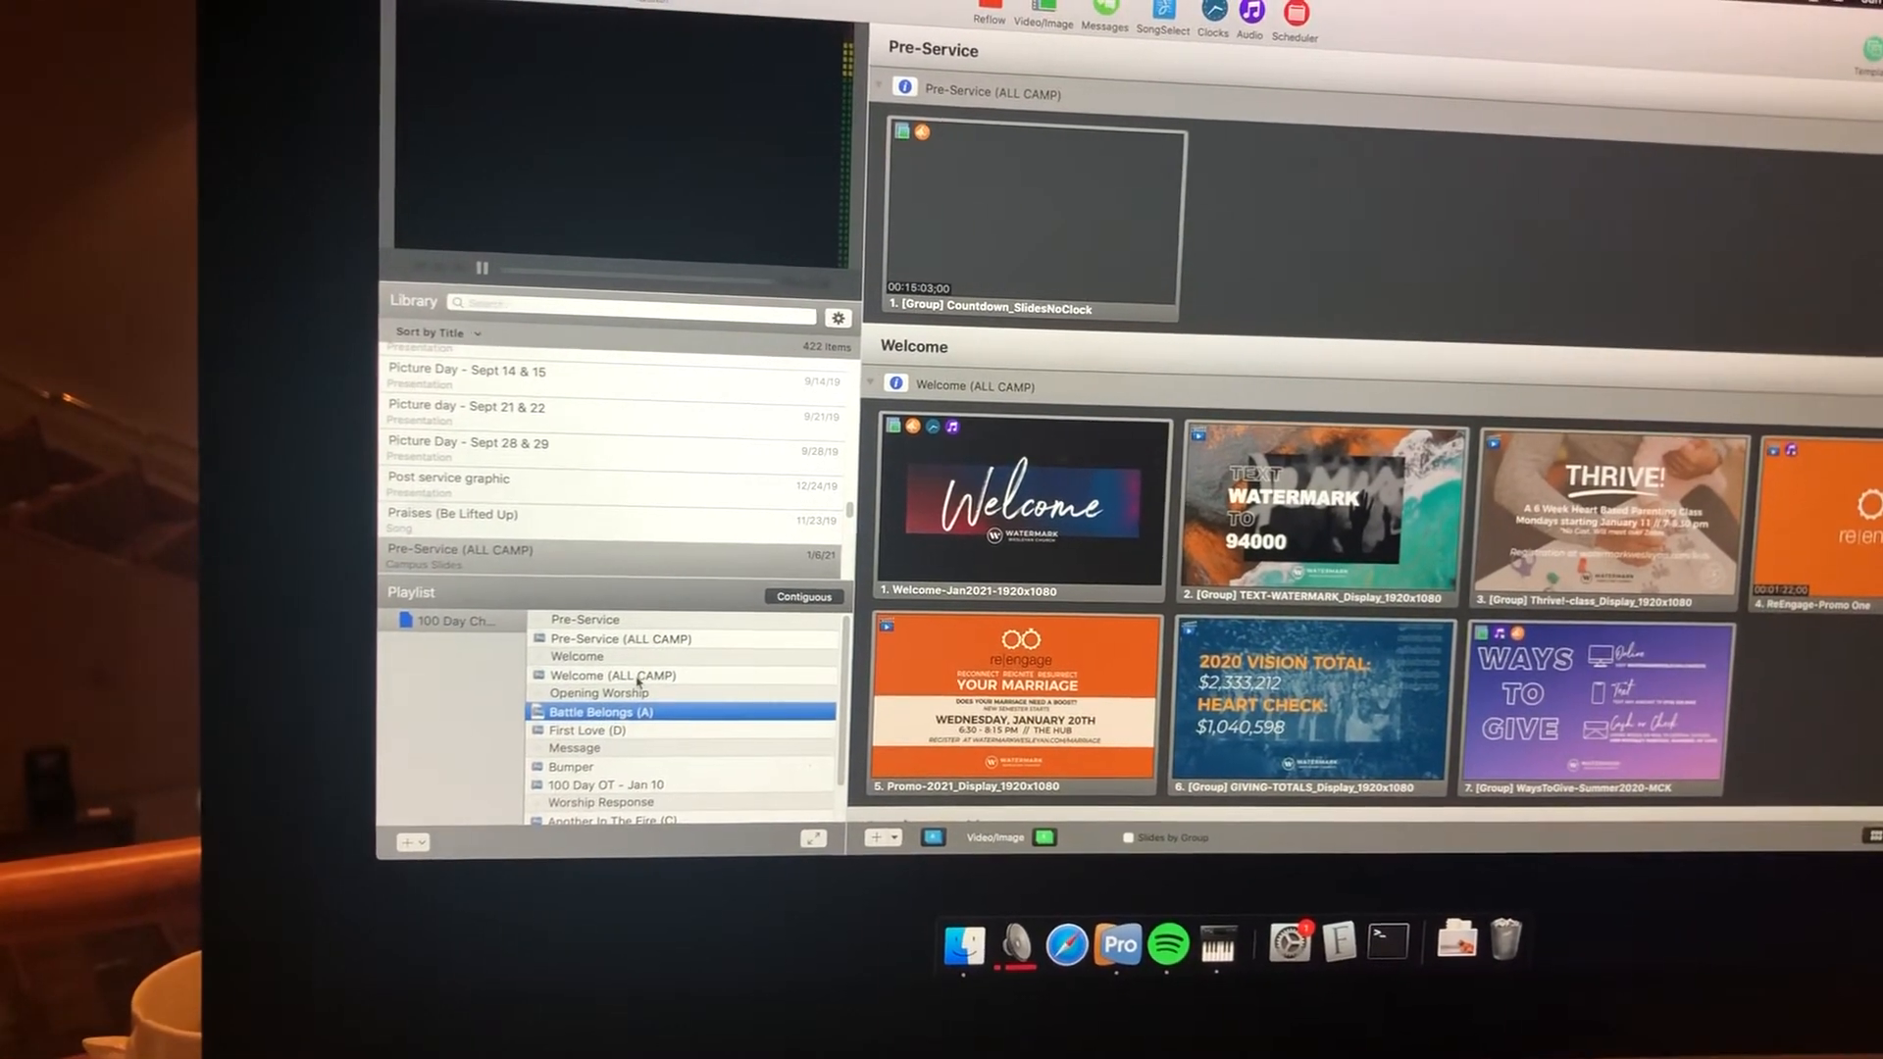
left_click(601, 712)
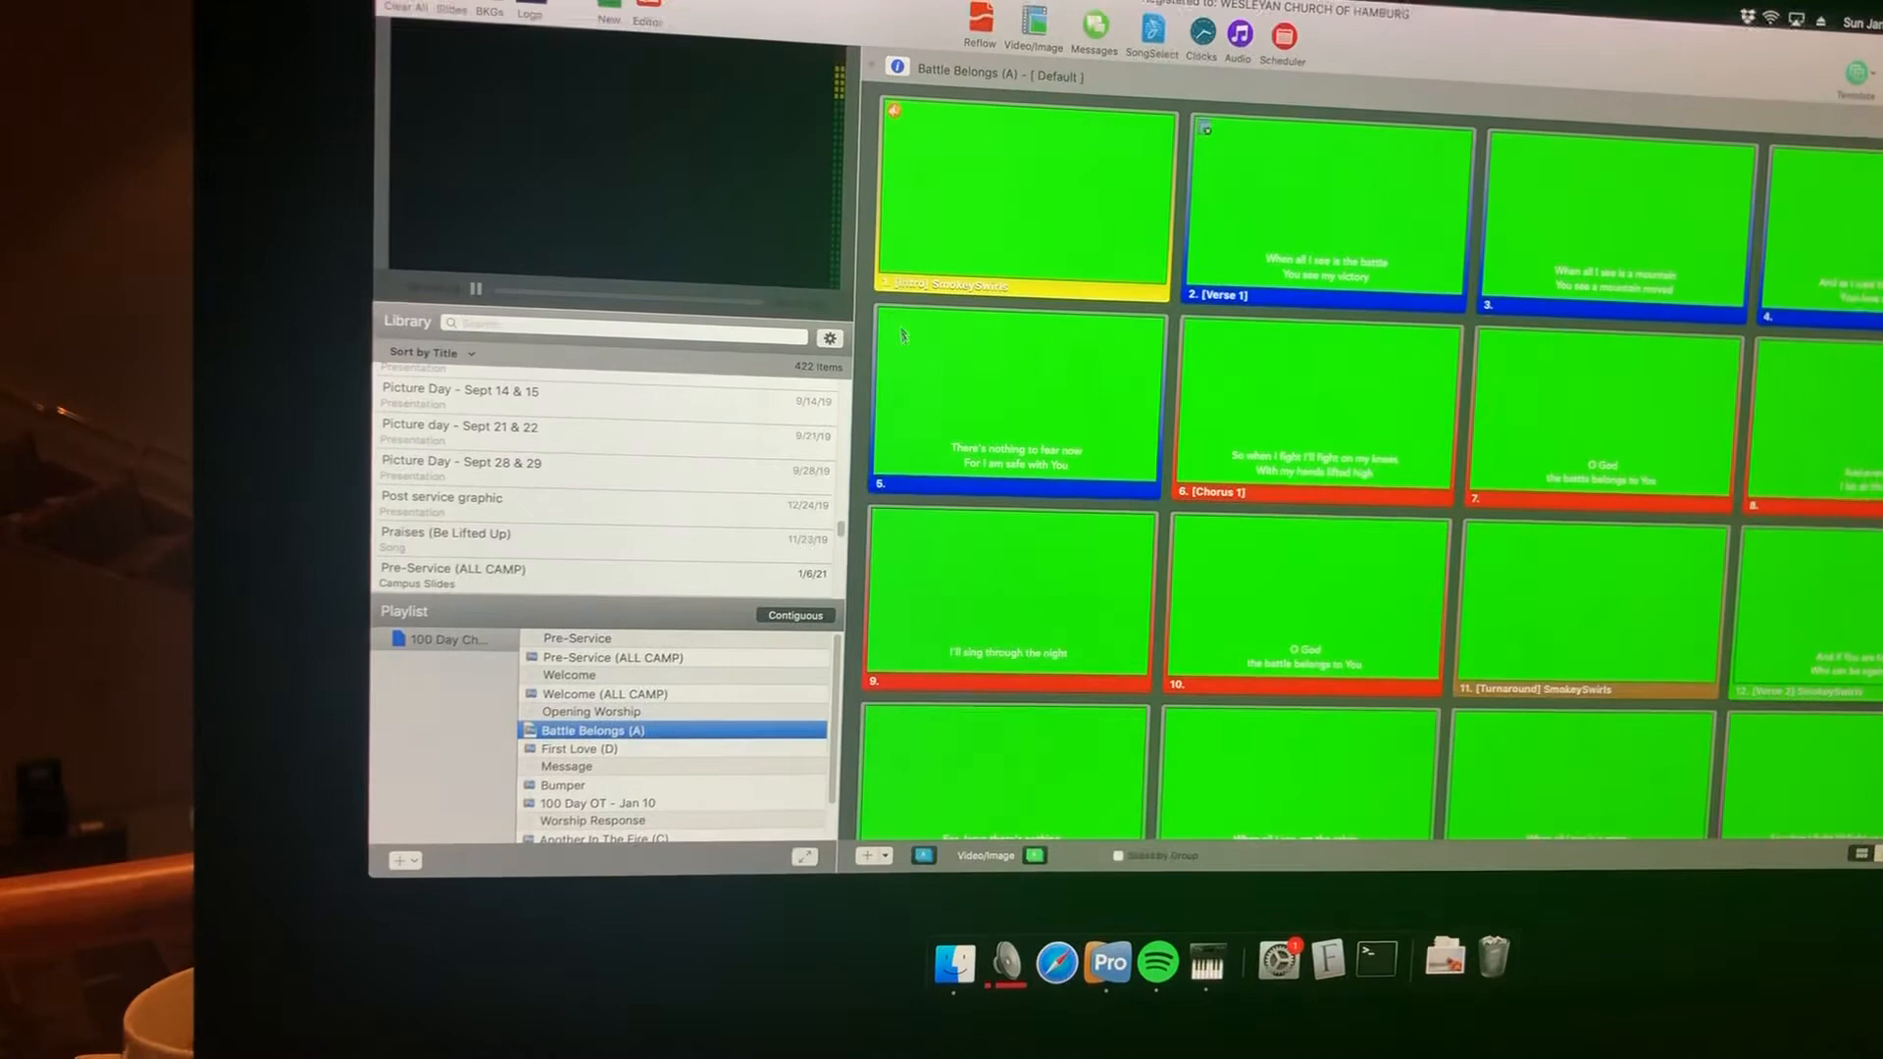
left_click(591, 695)
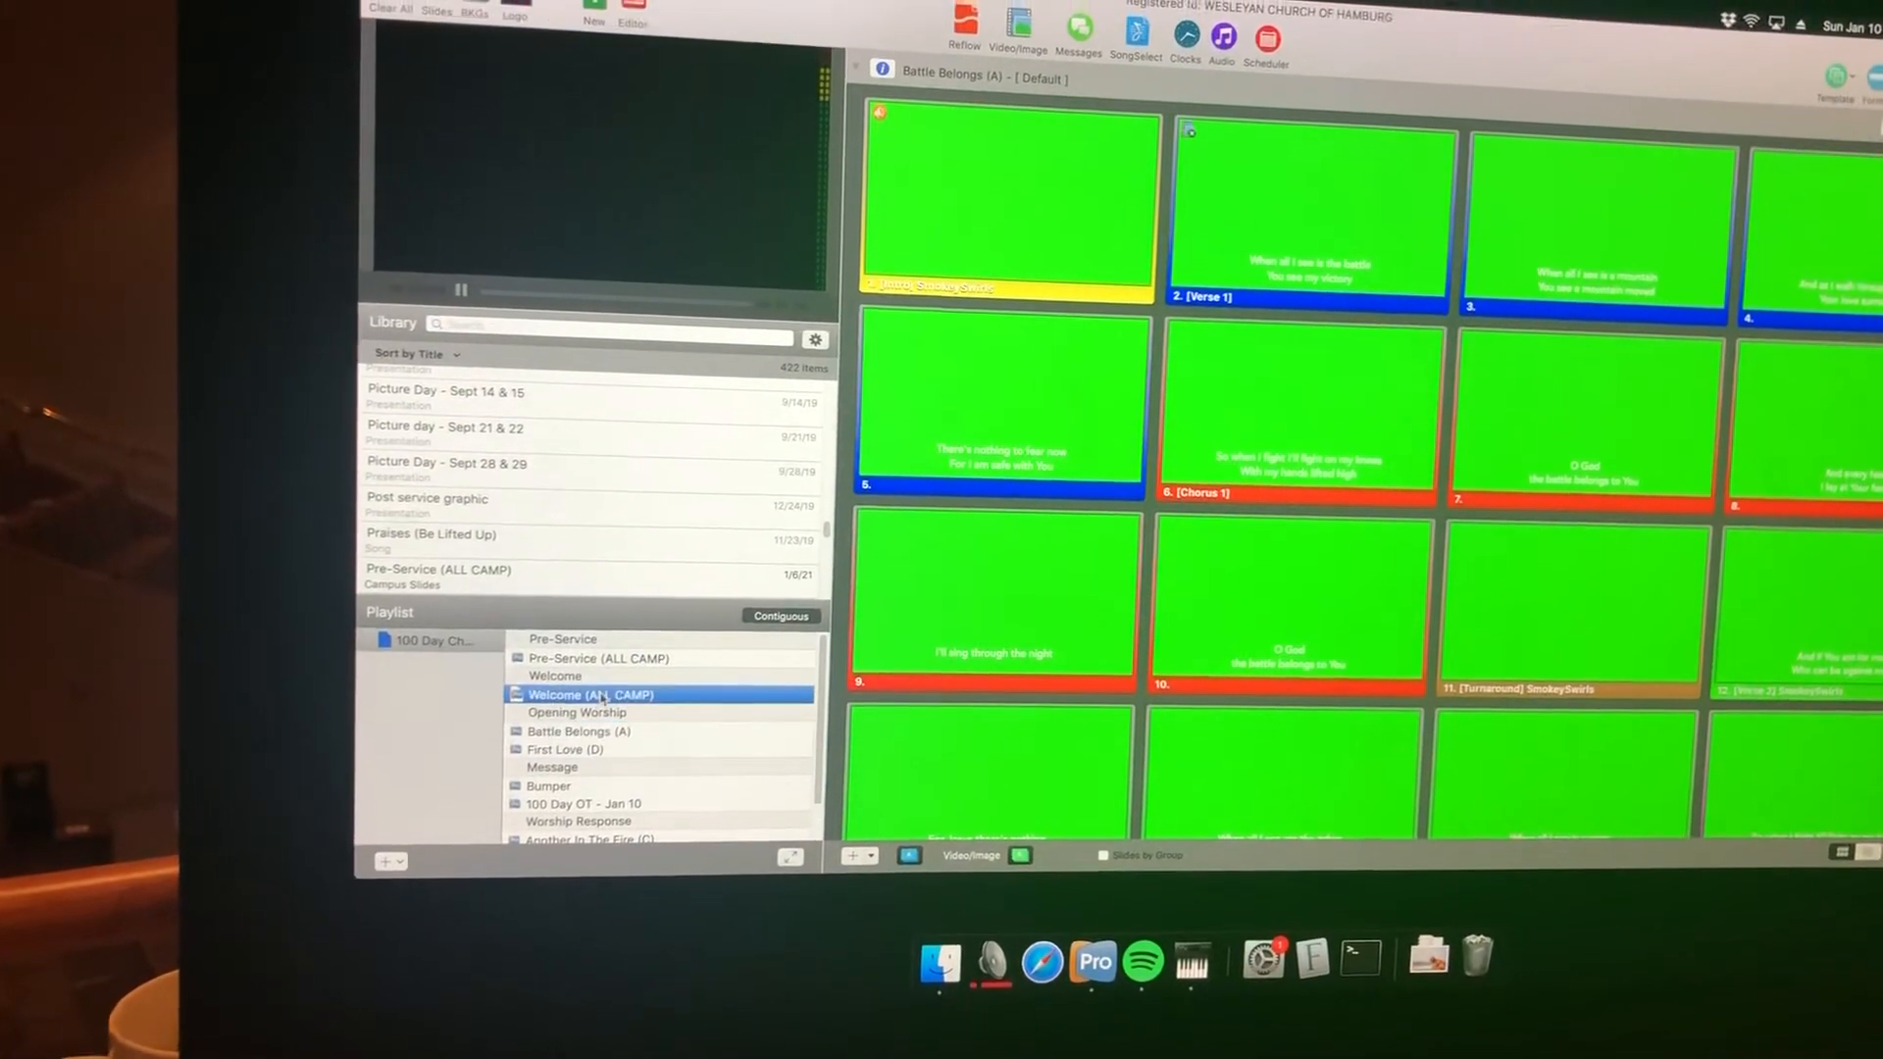
left_click(590, 694)
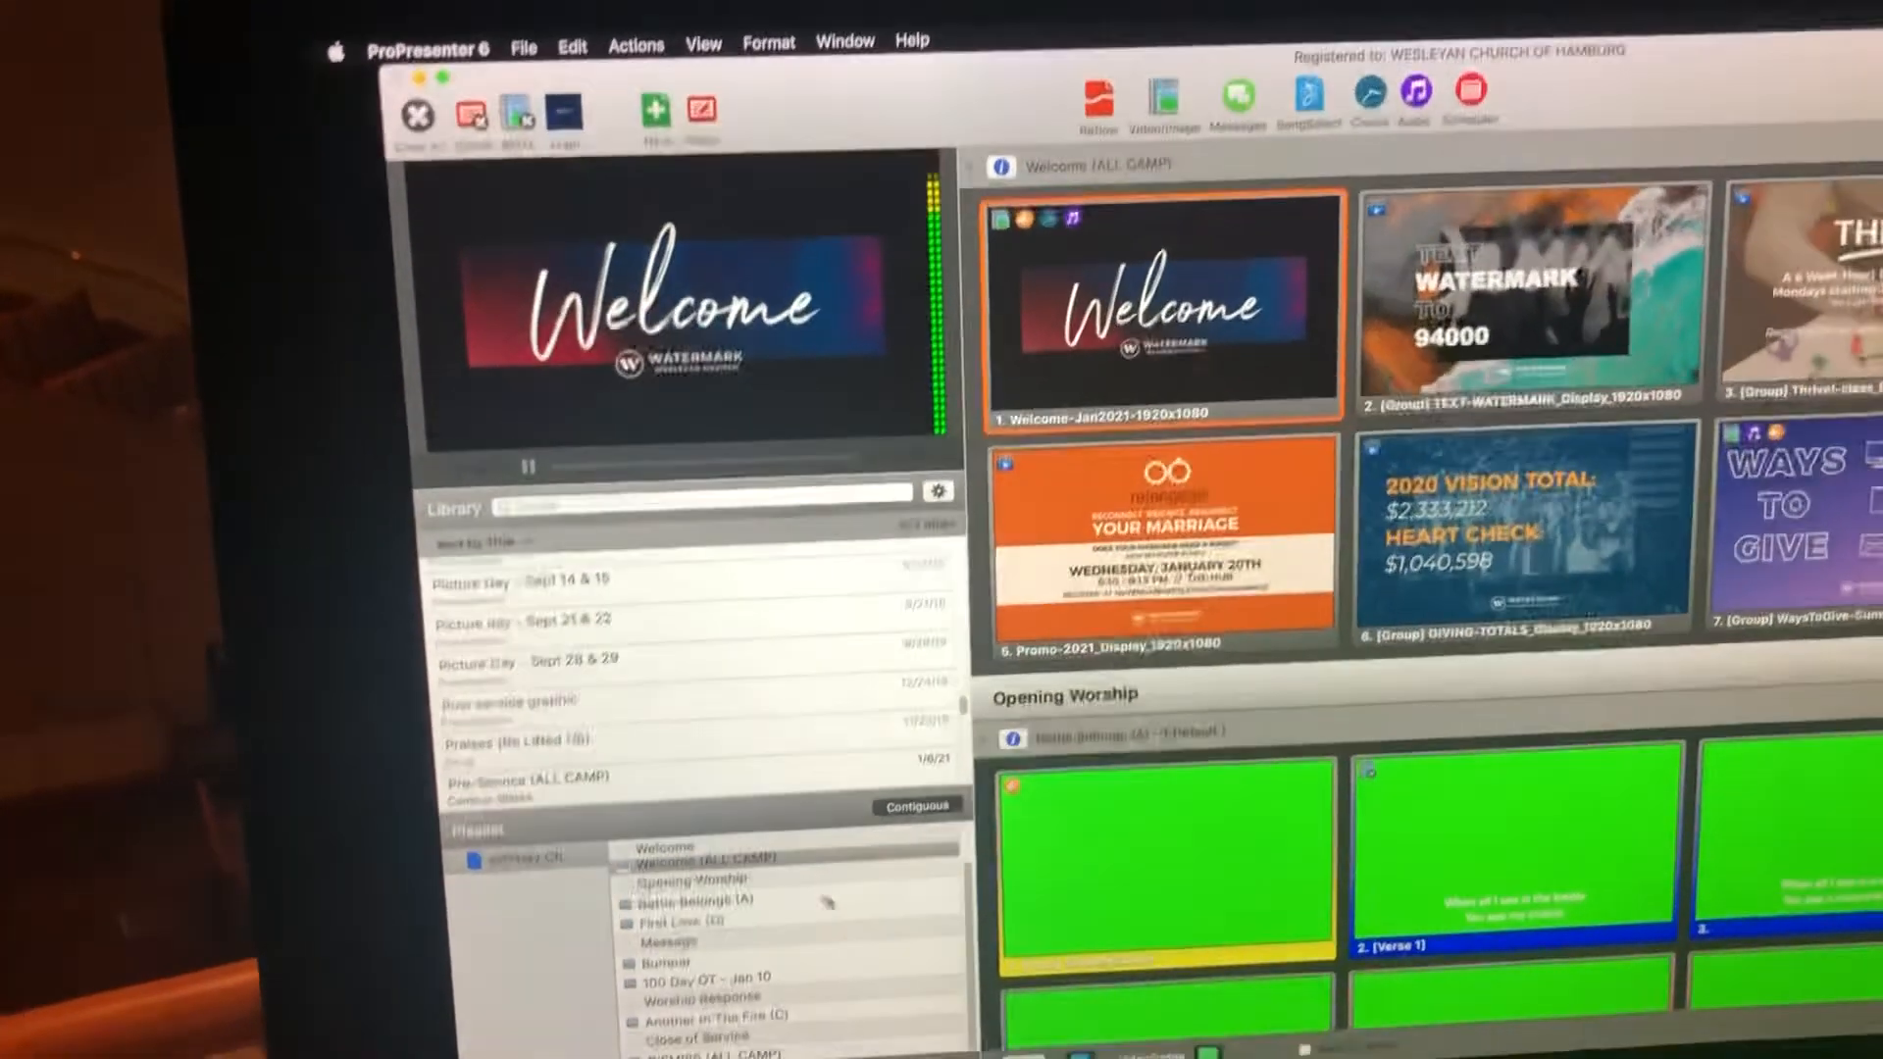
left_click(711, 902)
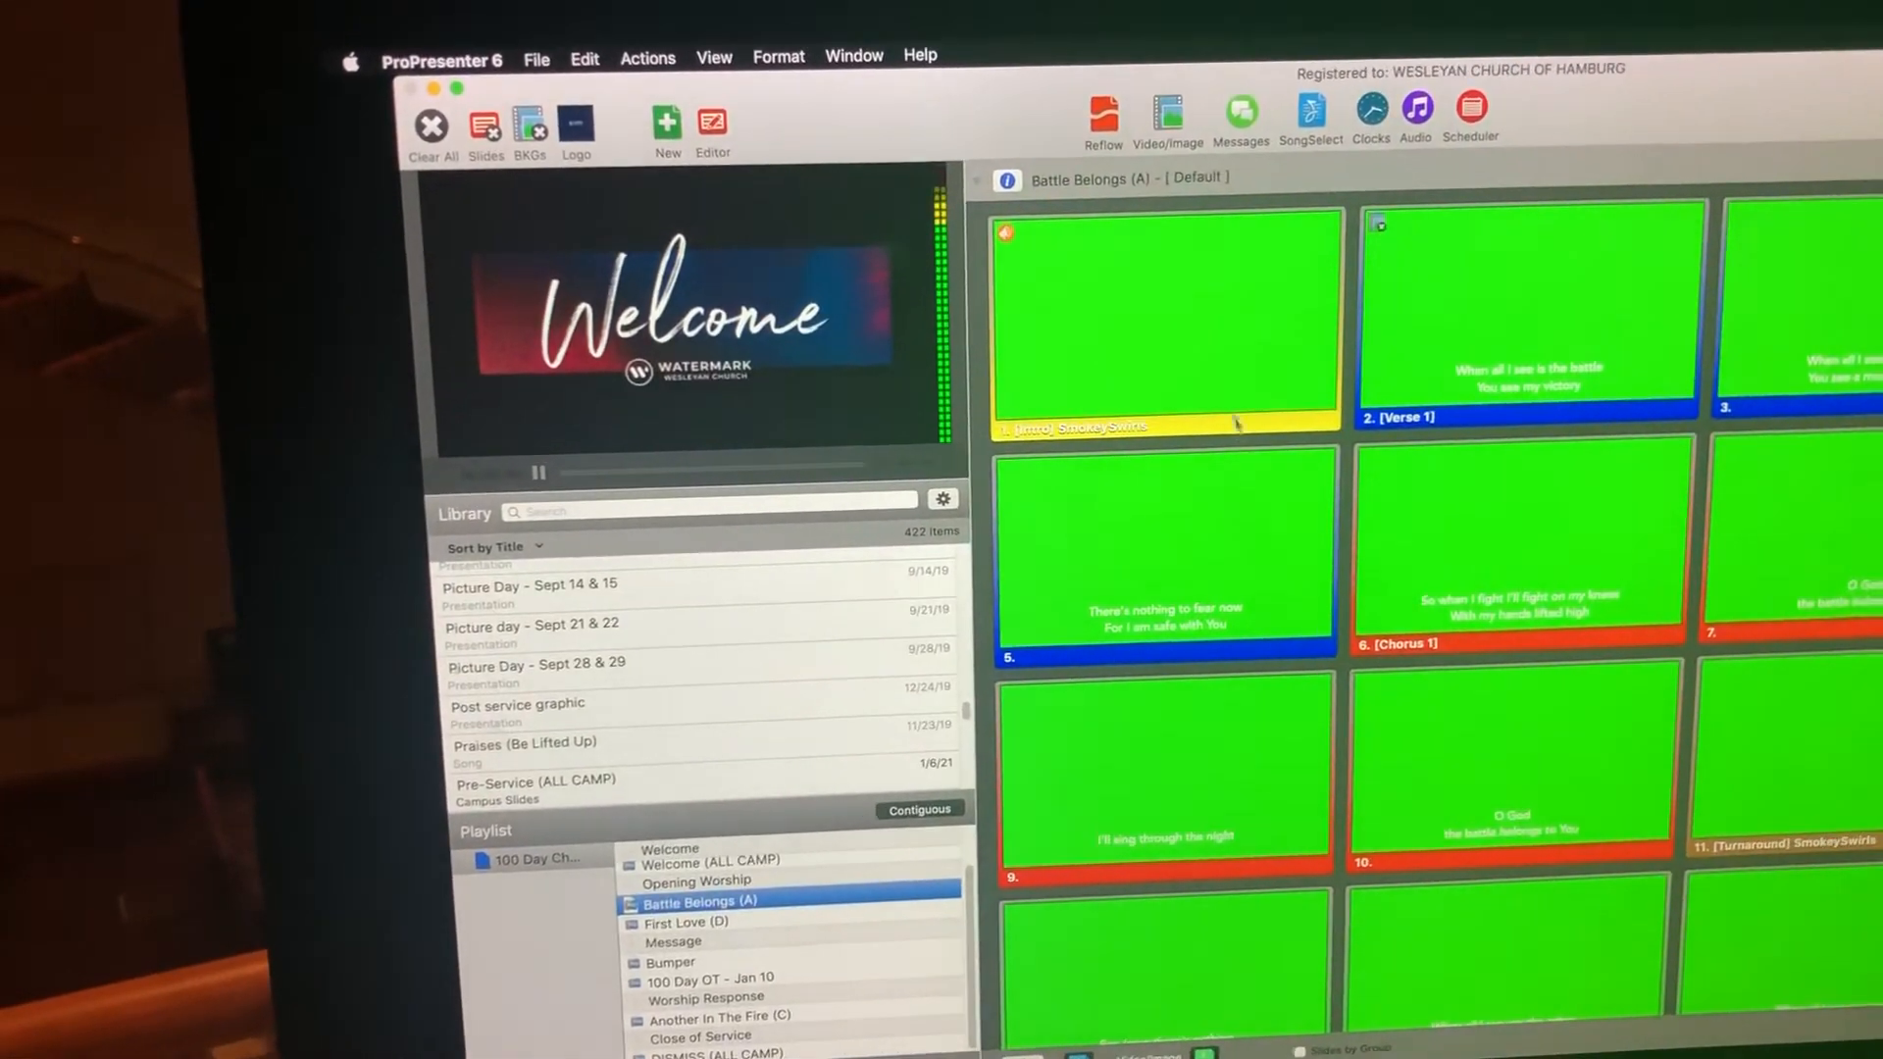
left_click(1530, 318)
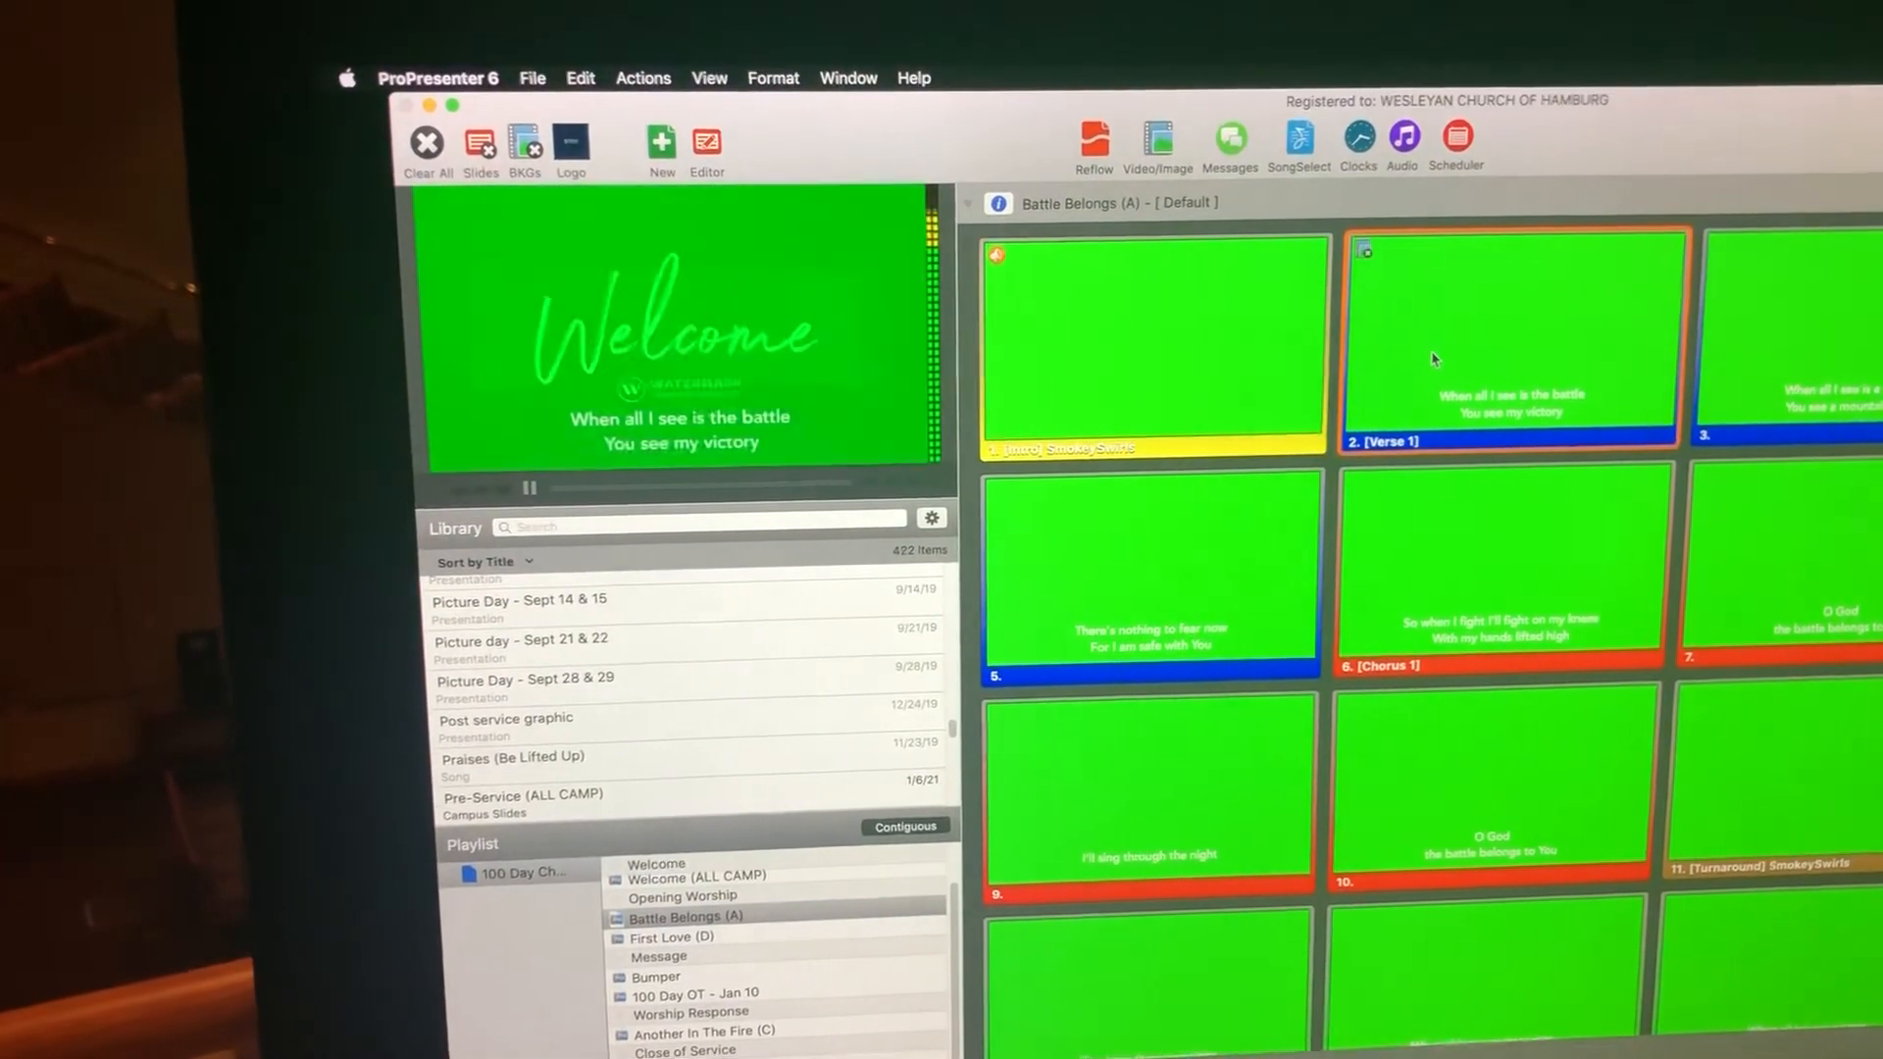